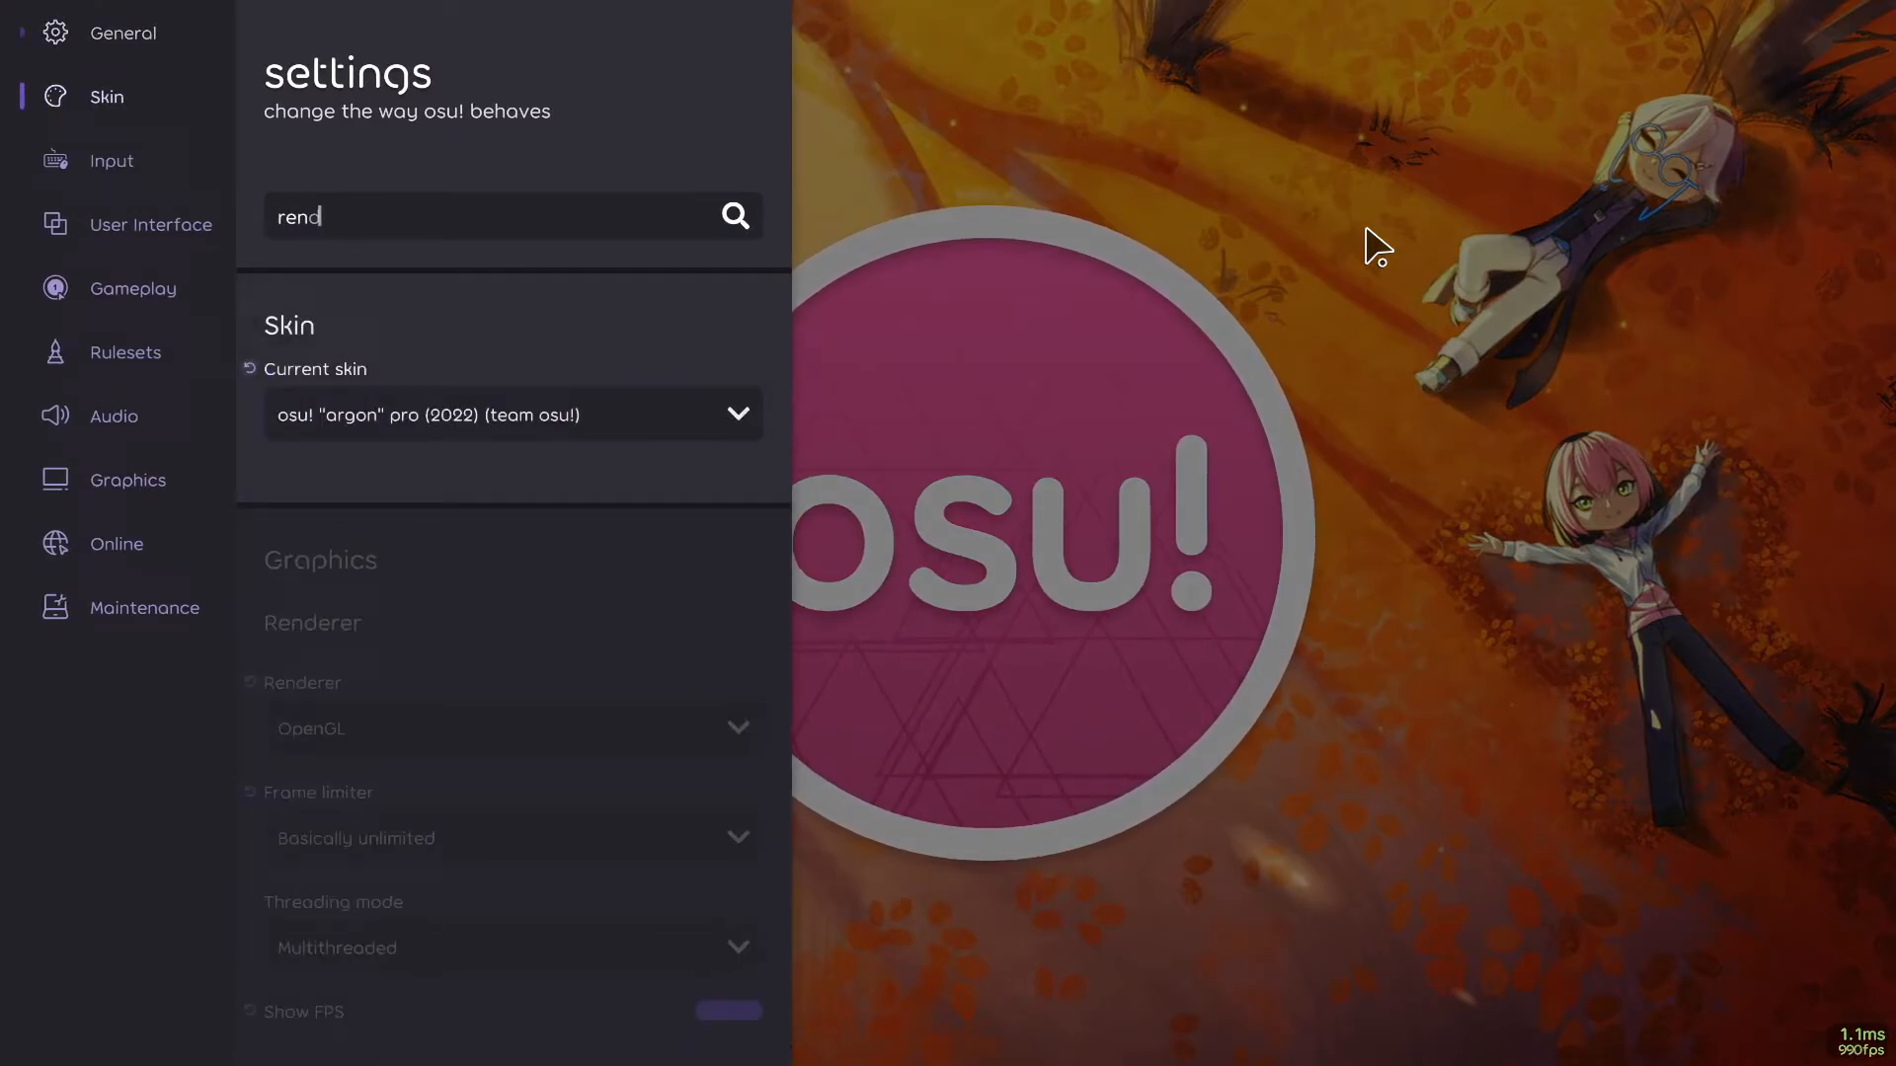
- Filter settings by 'render' and keep the Renderer set to OpenGL
text(er)
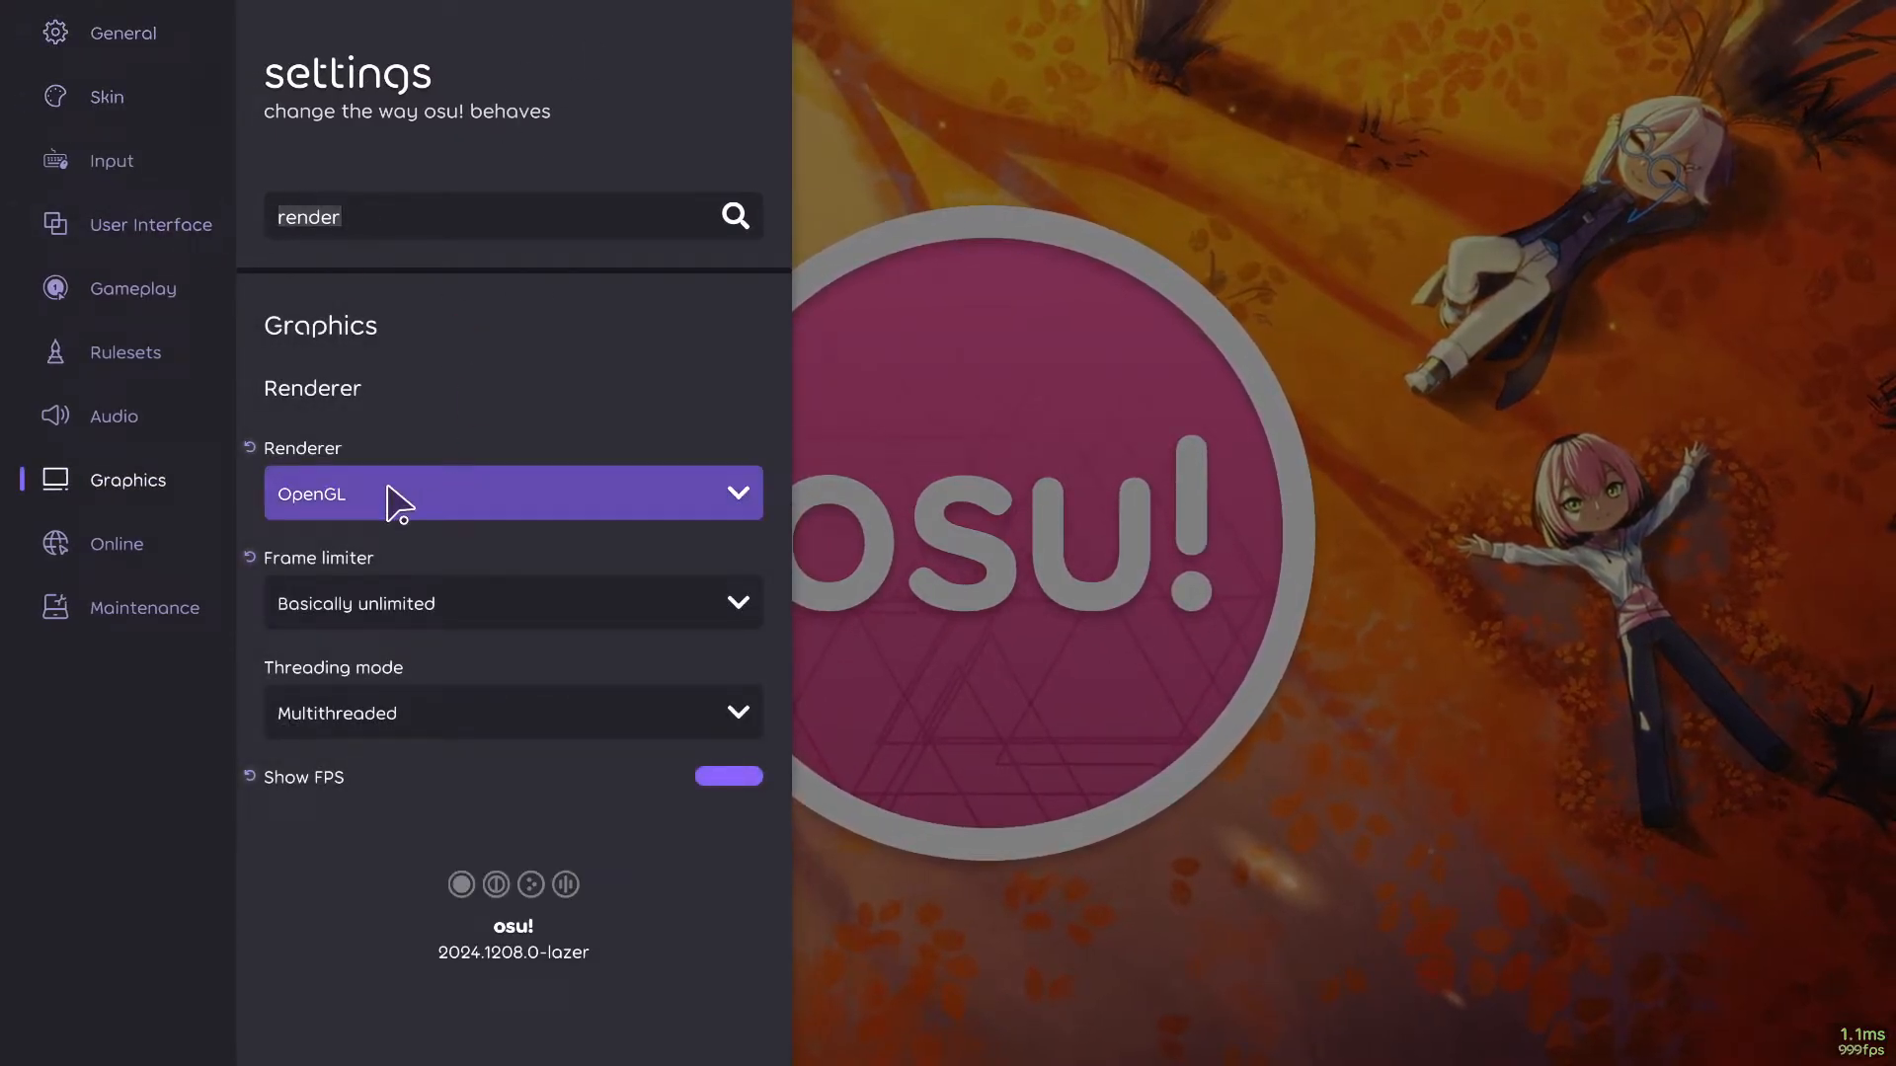
click(510, 492)
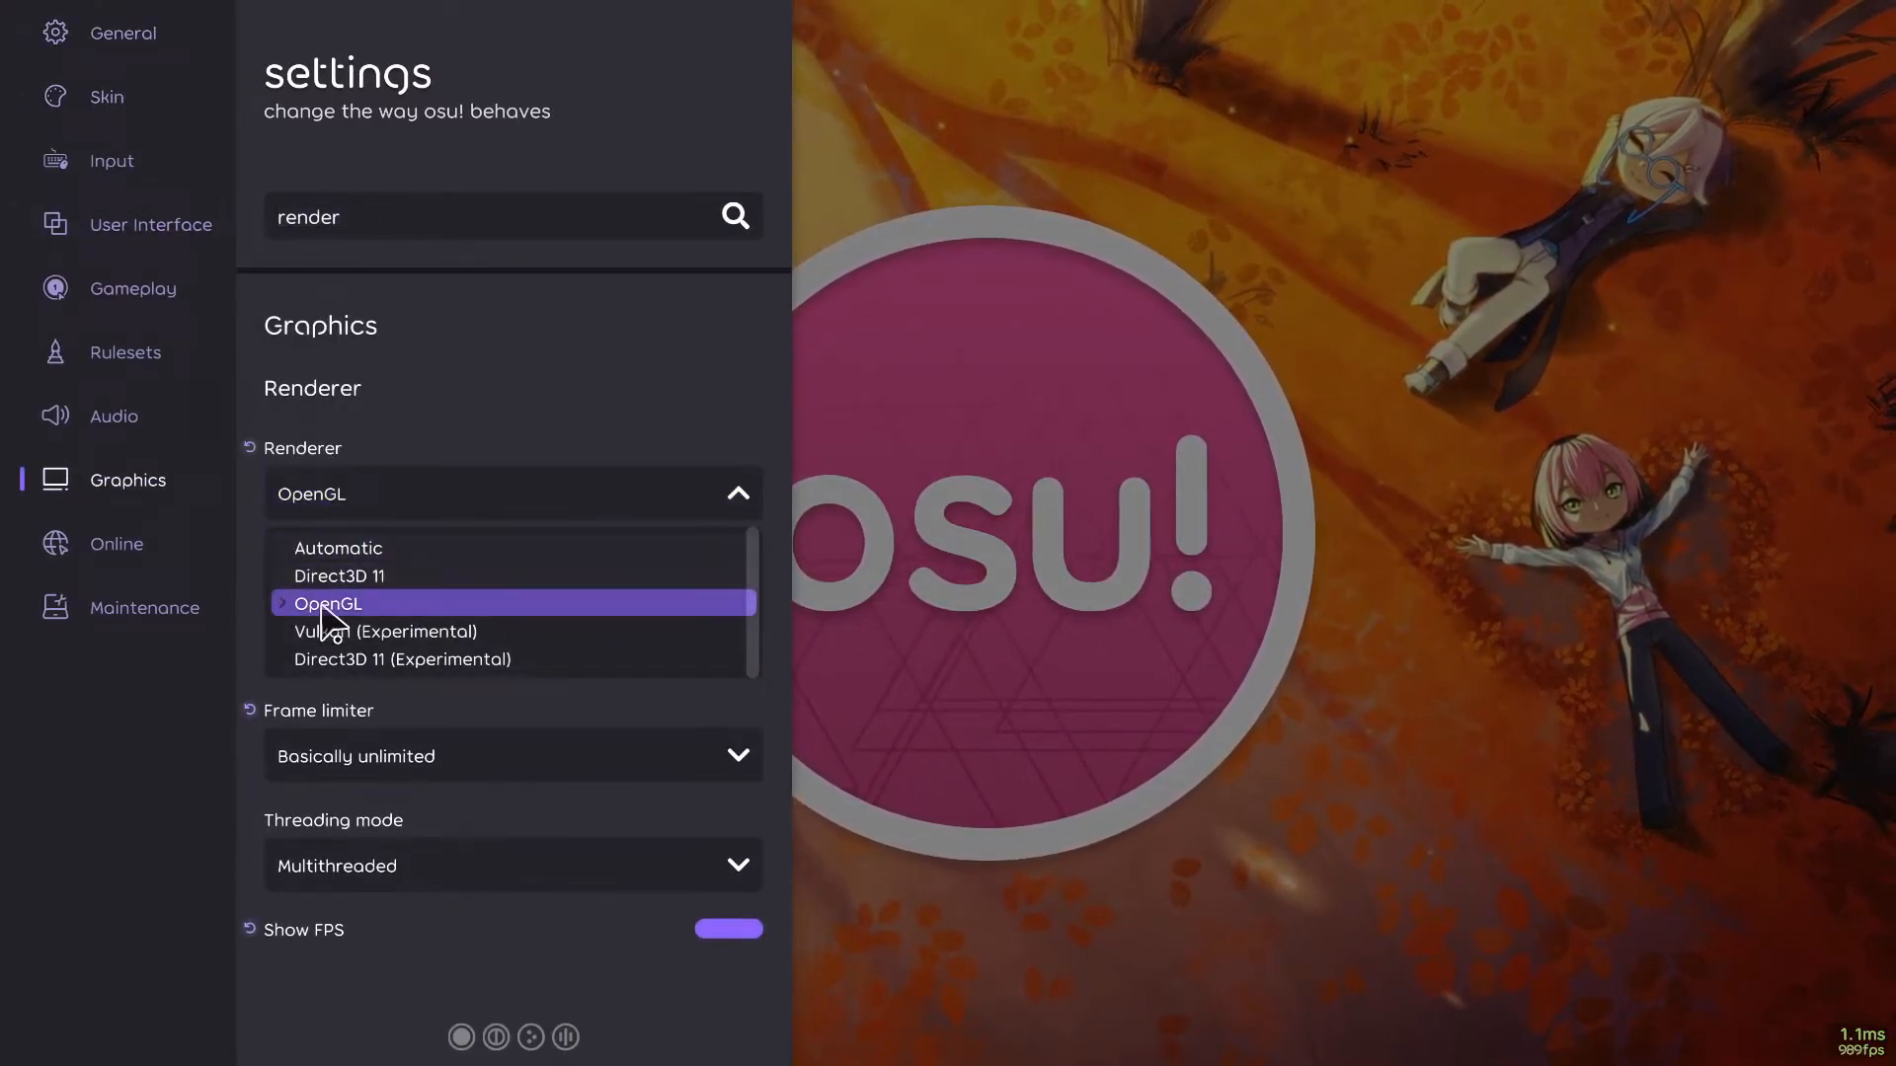
mouse_move(337, 575)
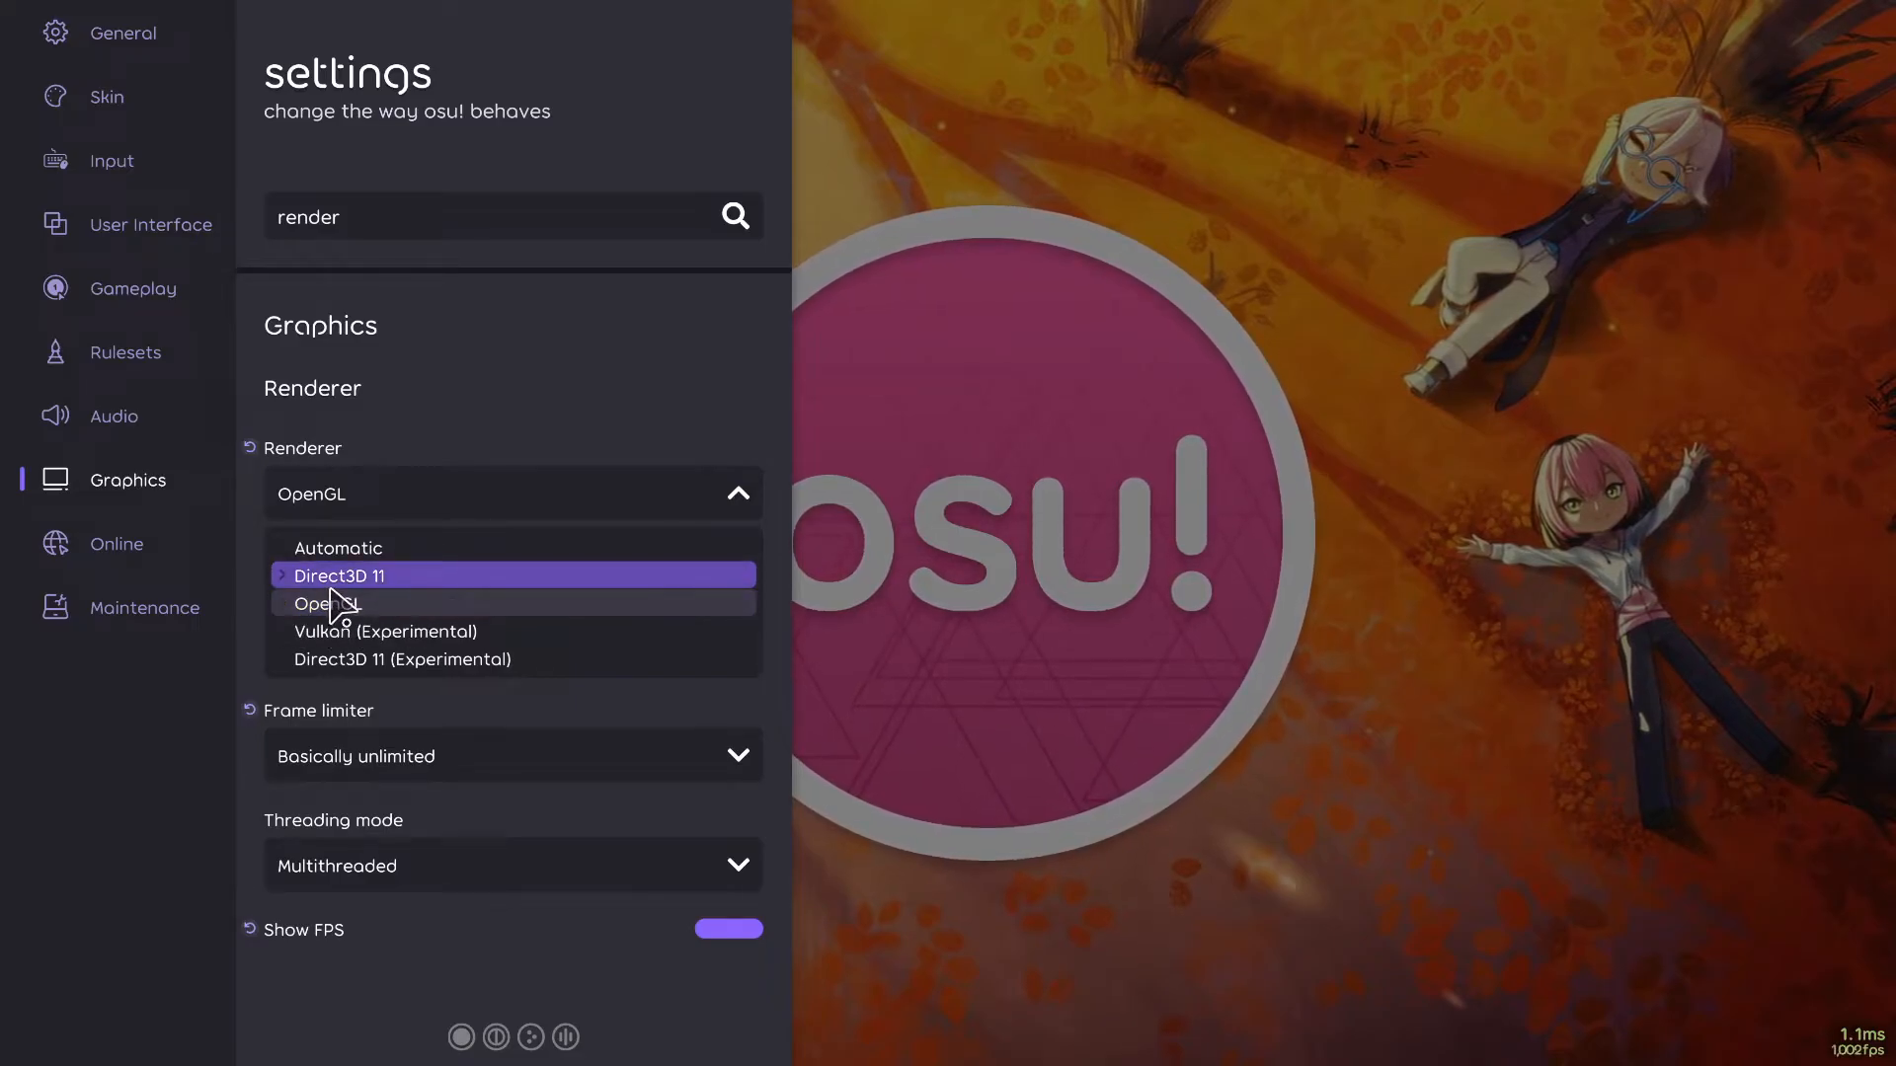
click(324, 605)
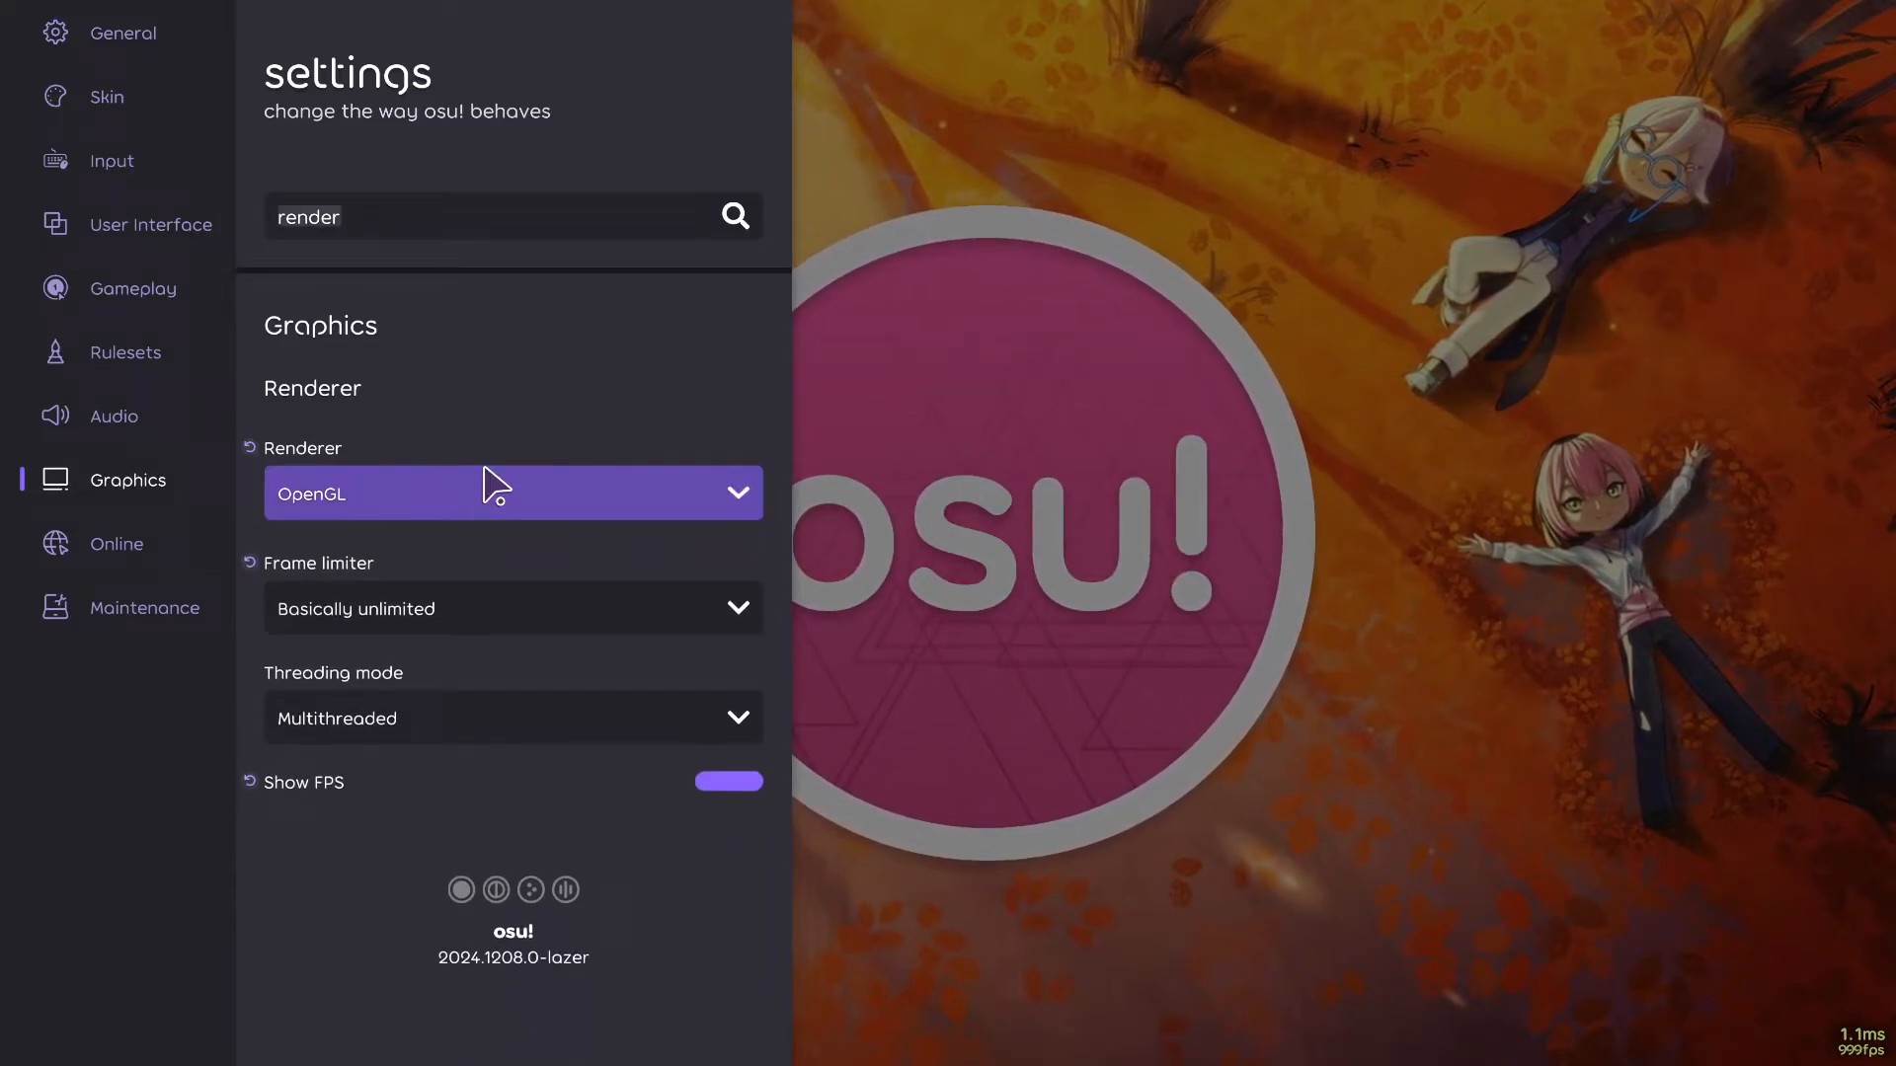
mouse_move(575, 441)
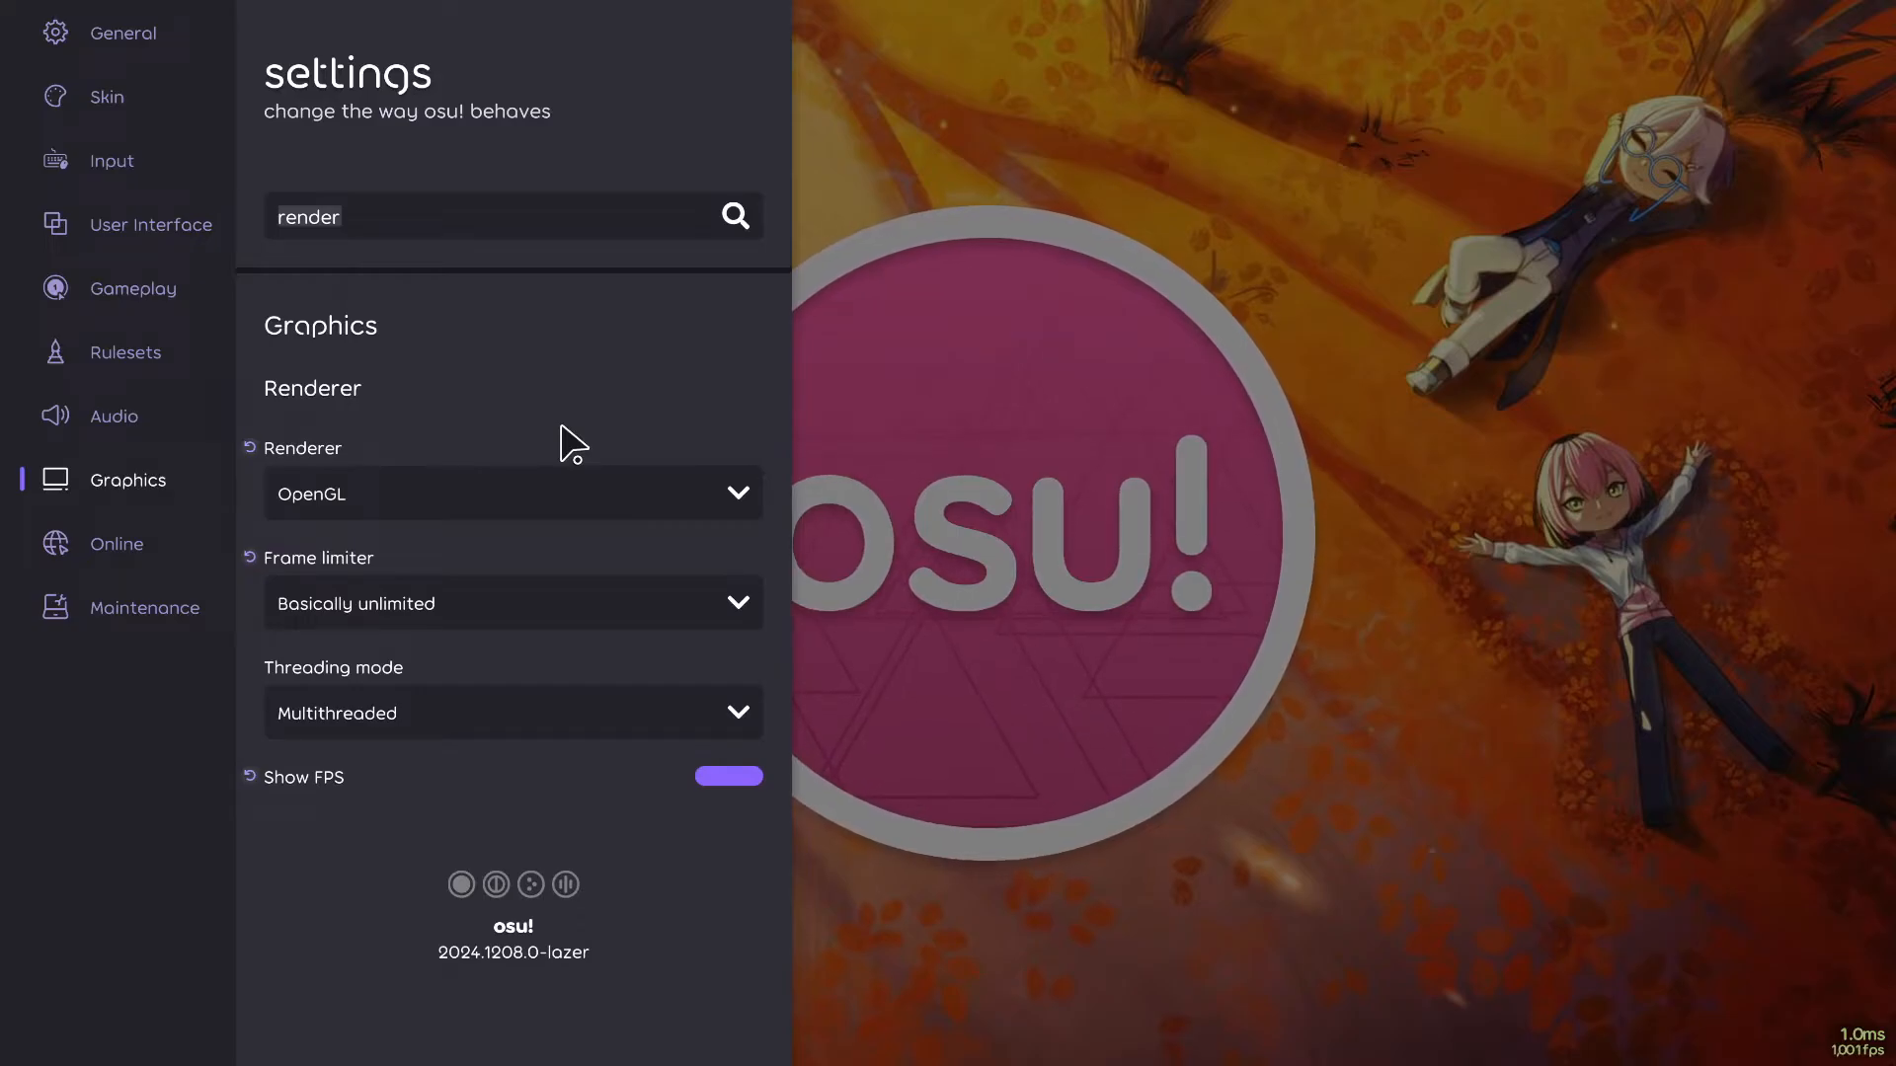
mouse_move(470, 567)
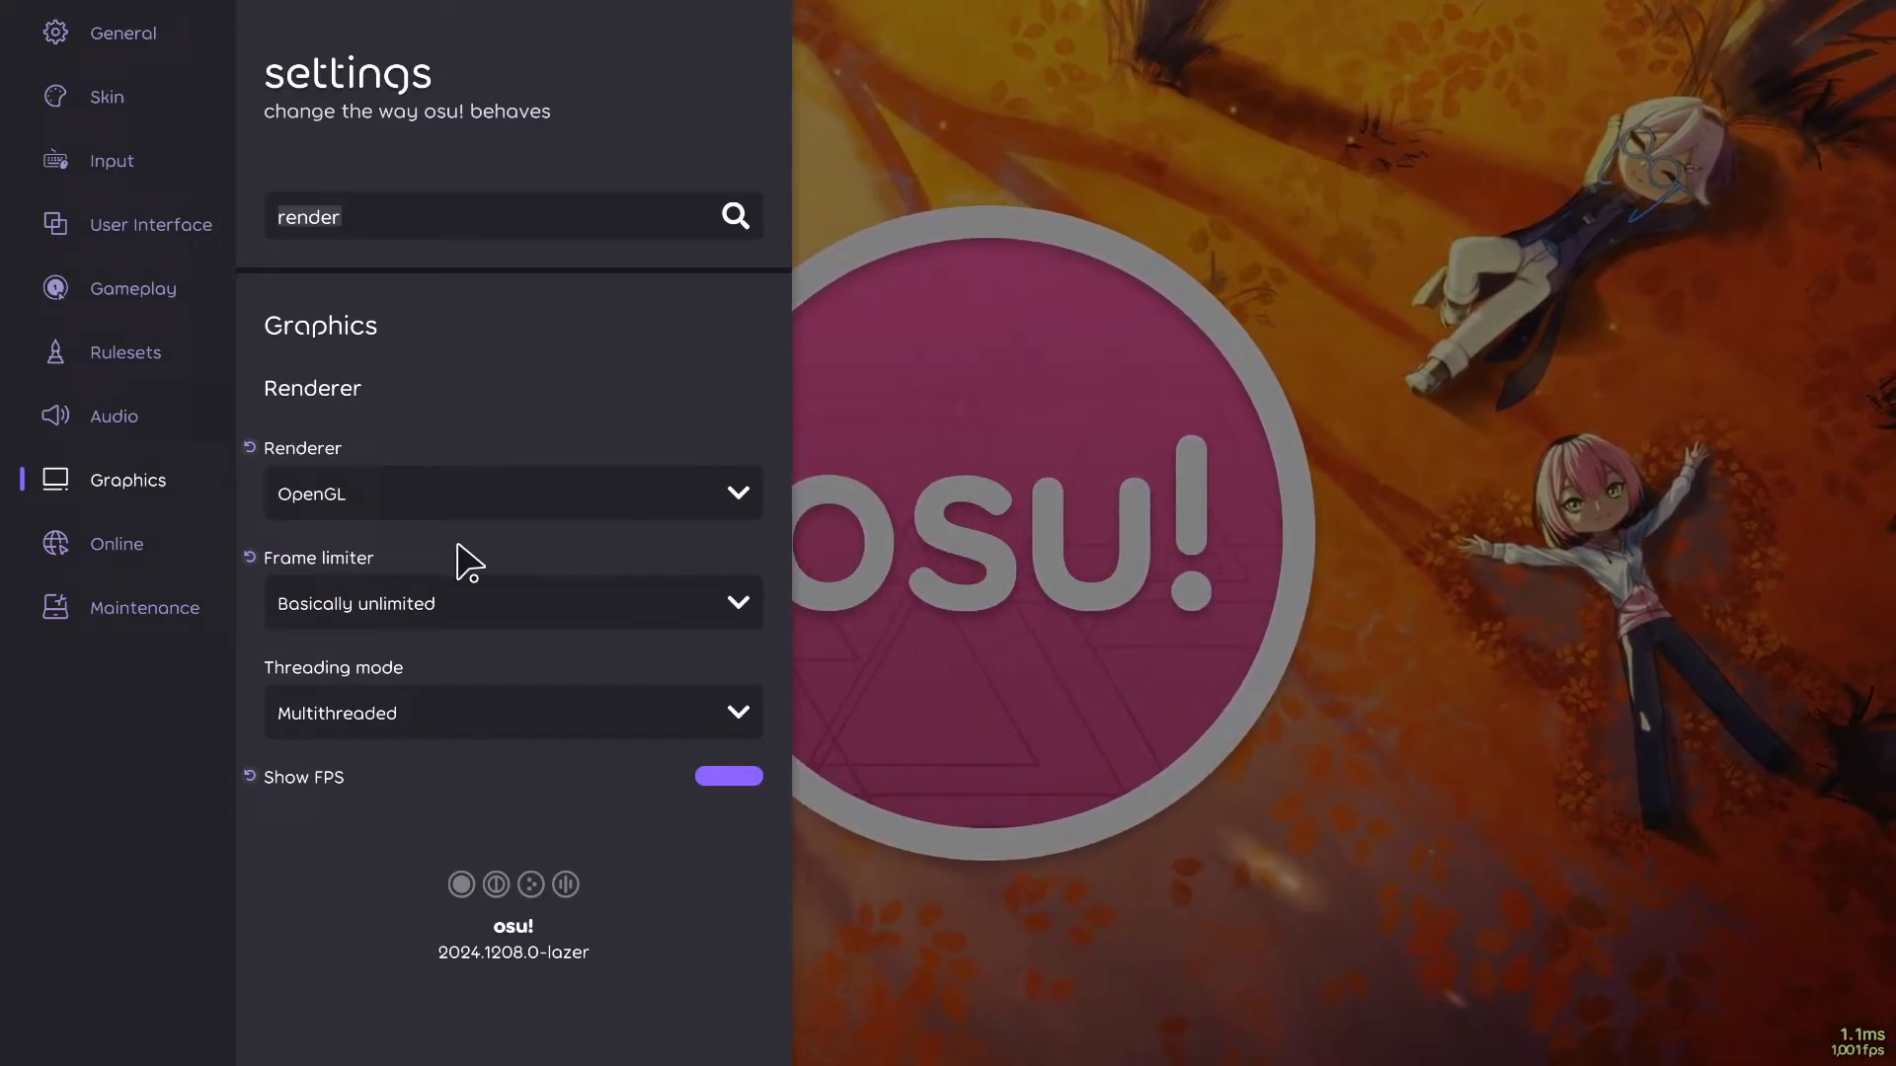
mouse_move(352, 575)
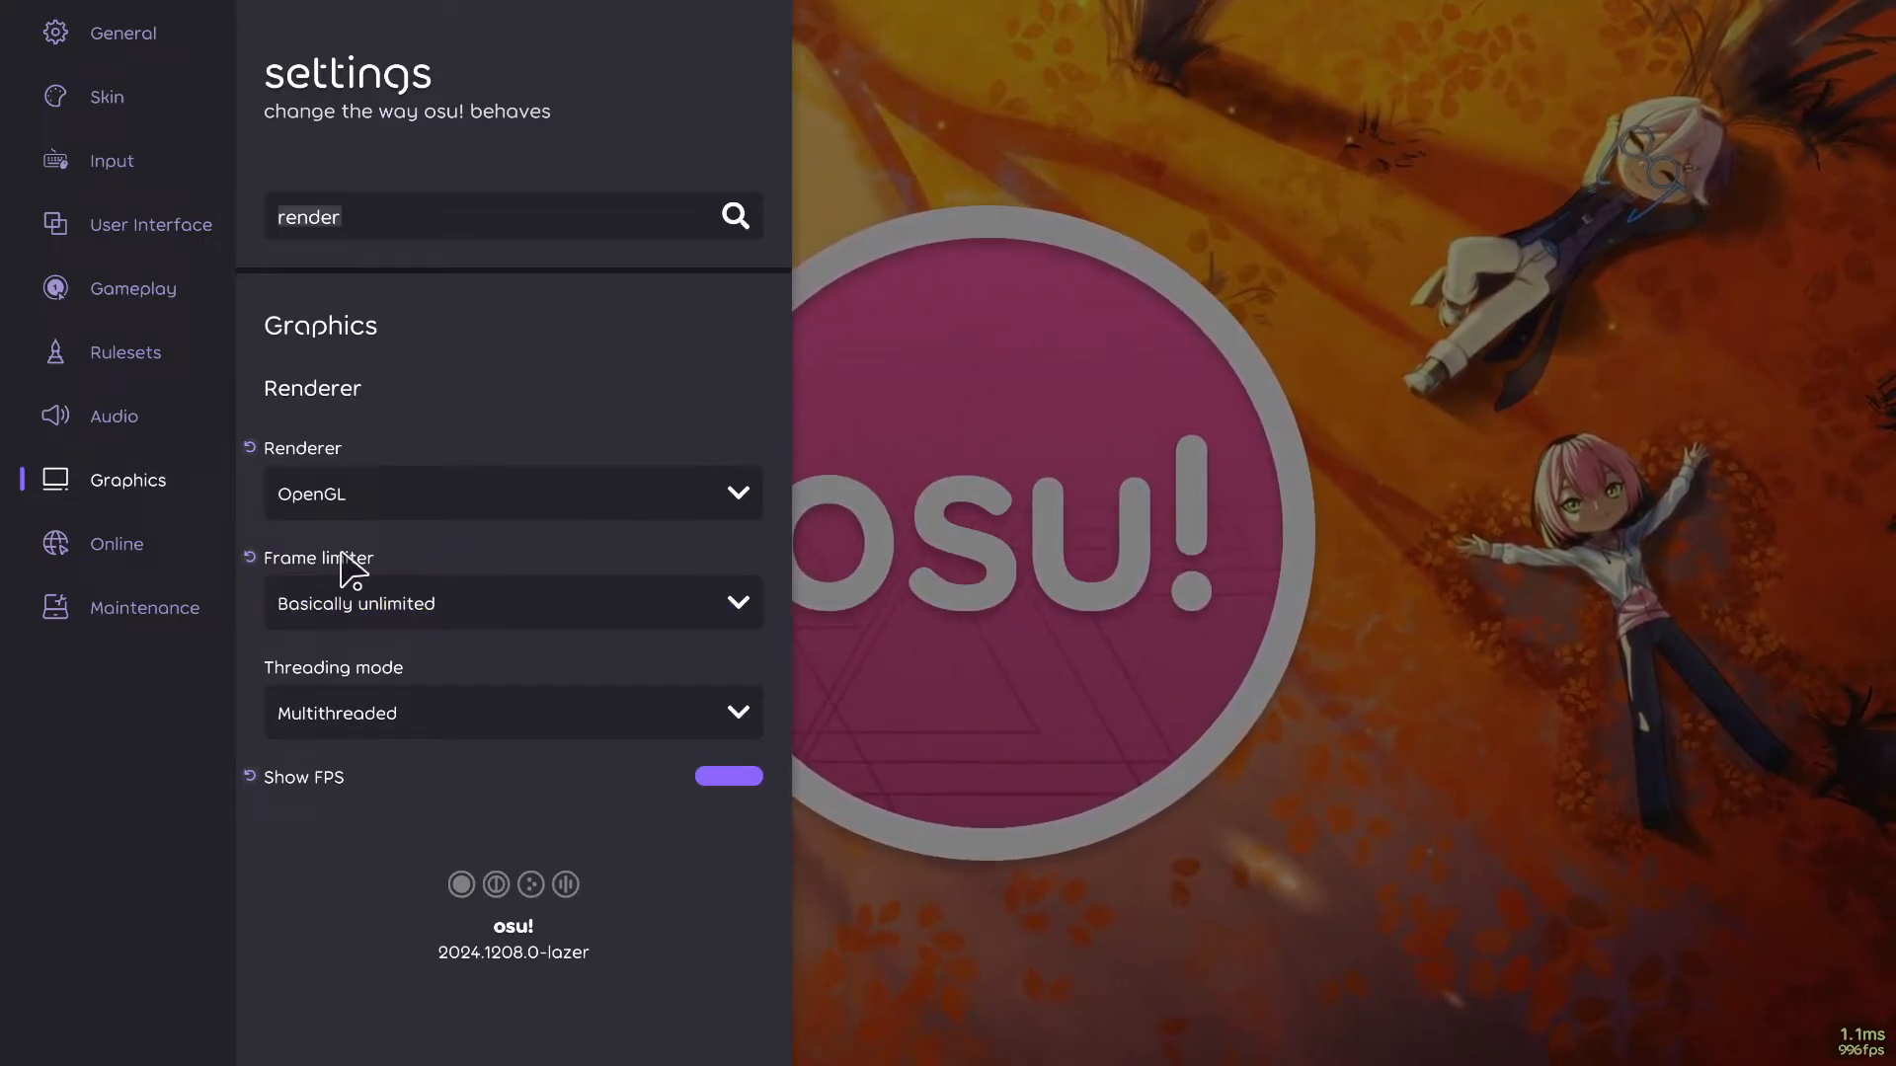
mouse_move(336, 713)
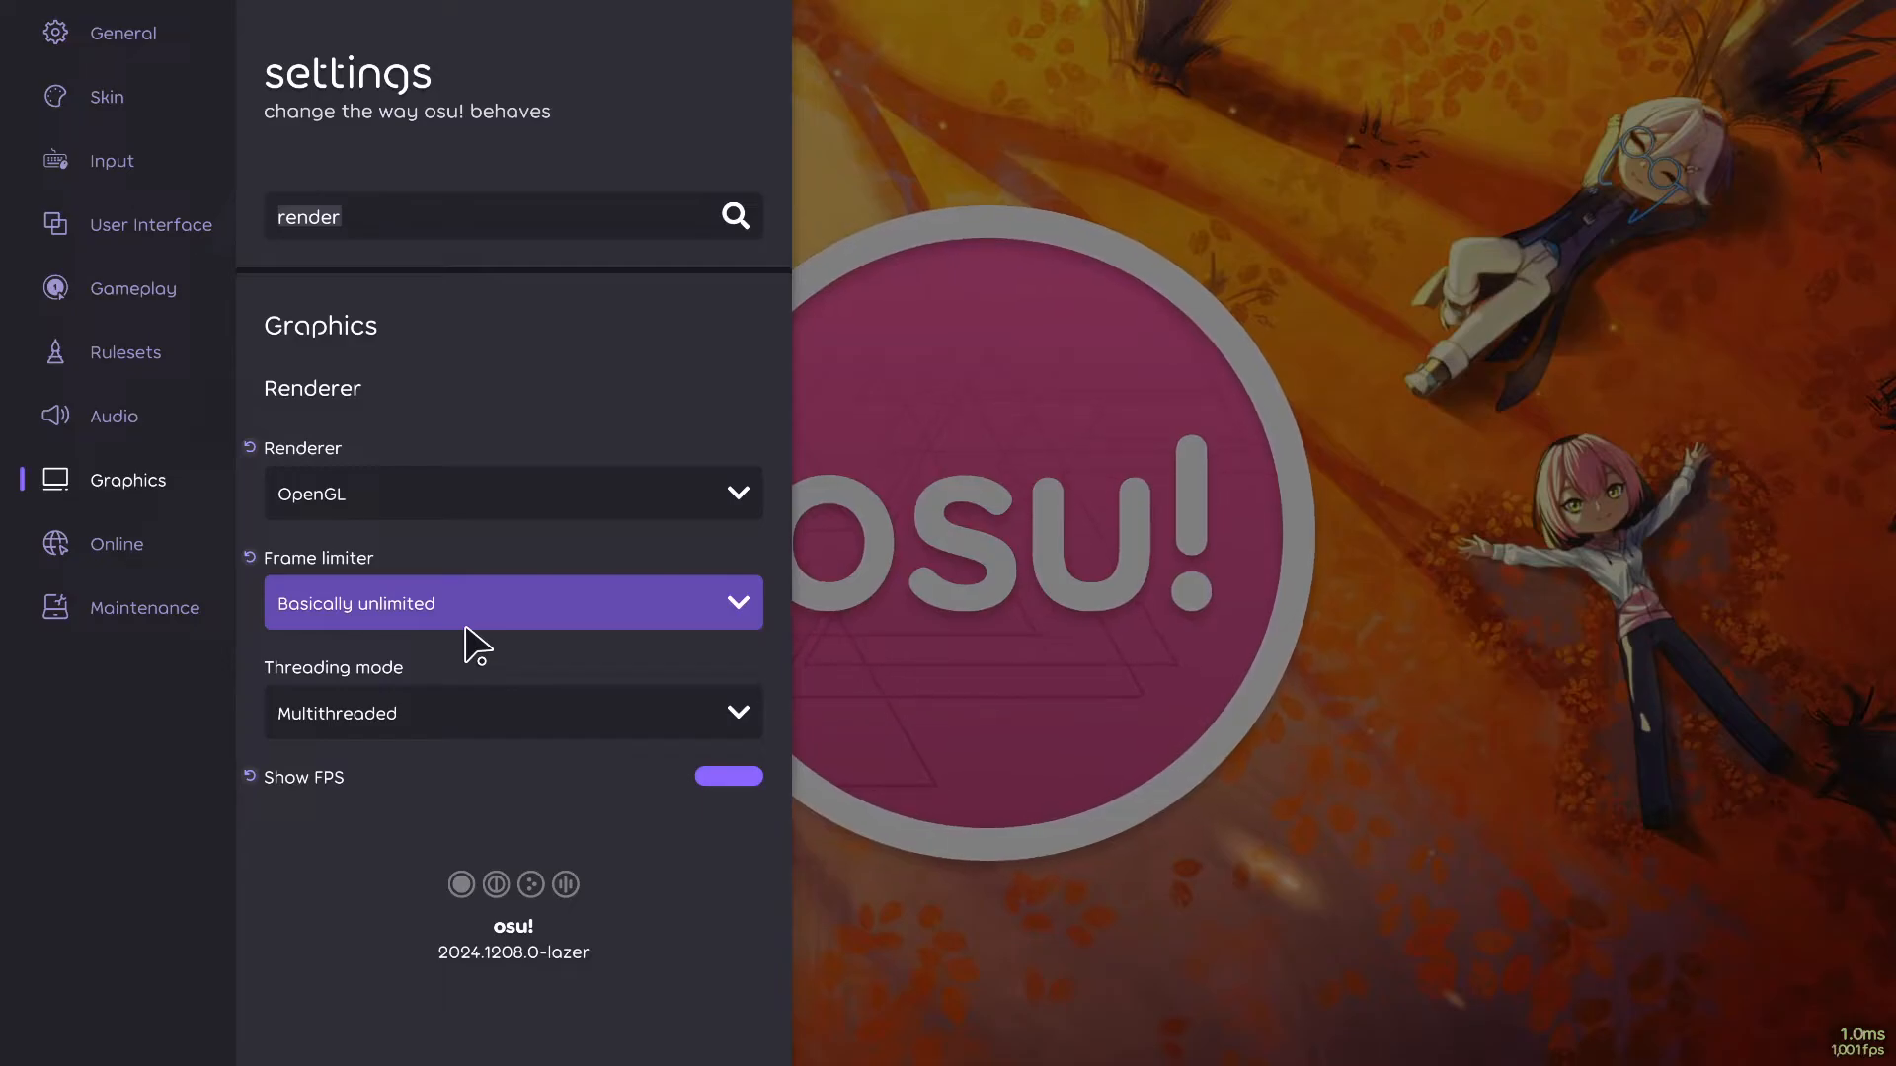
mouse_move(1596, 664)
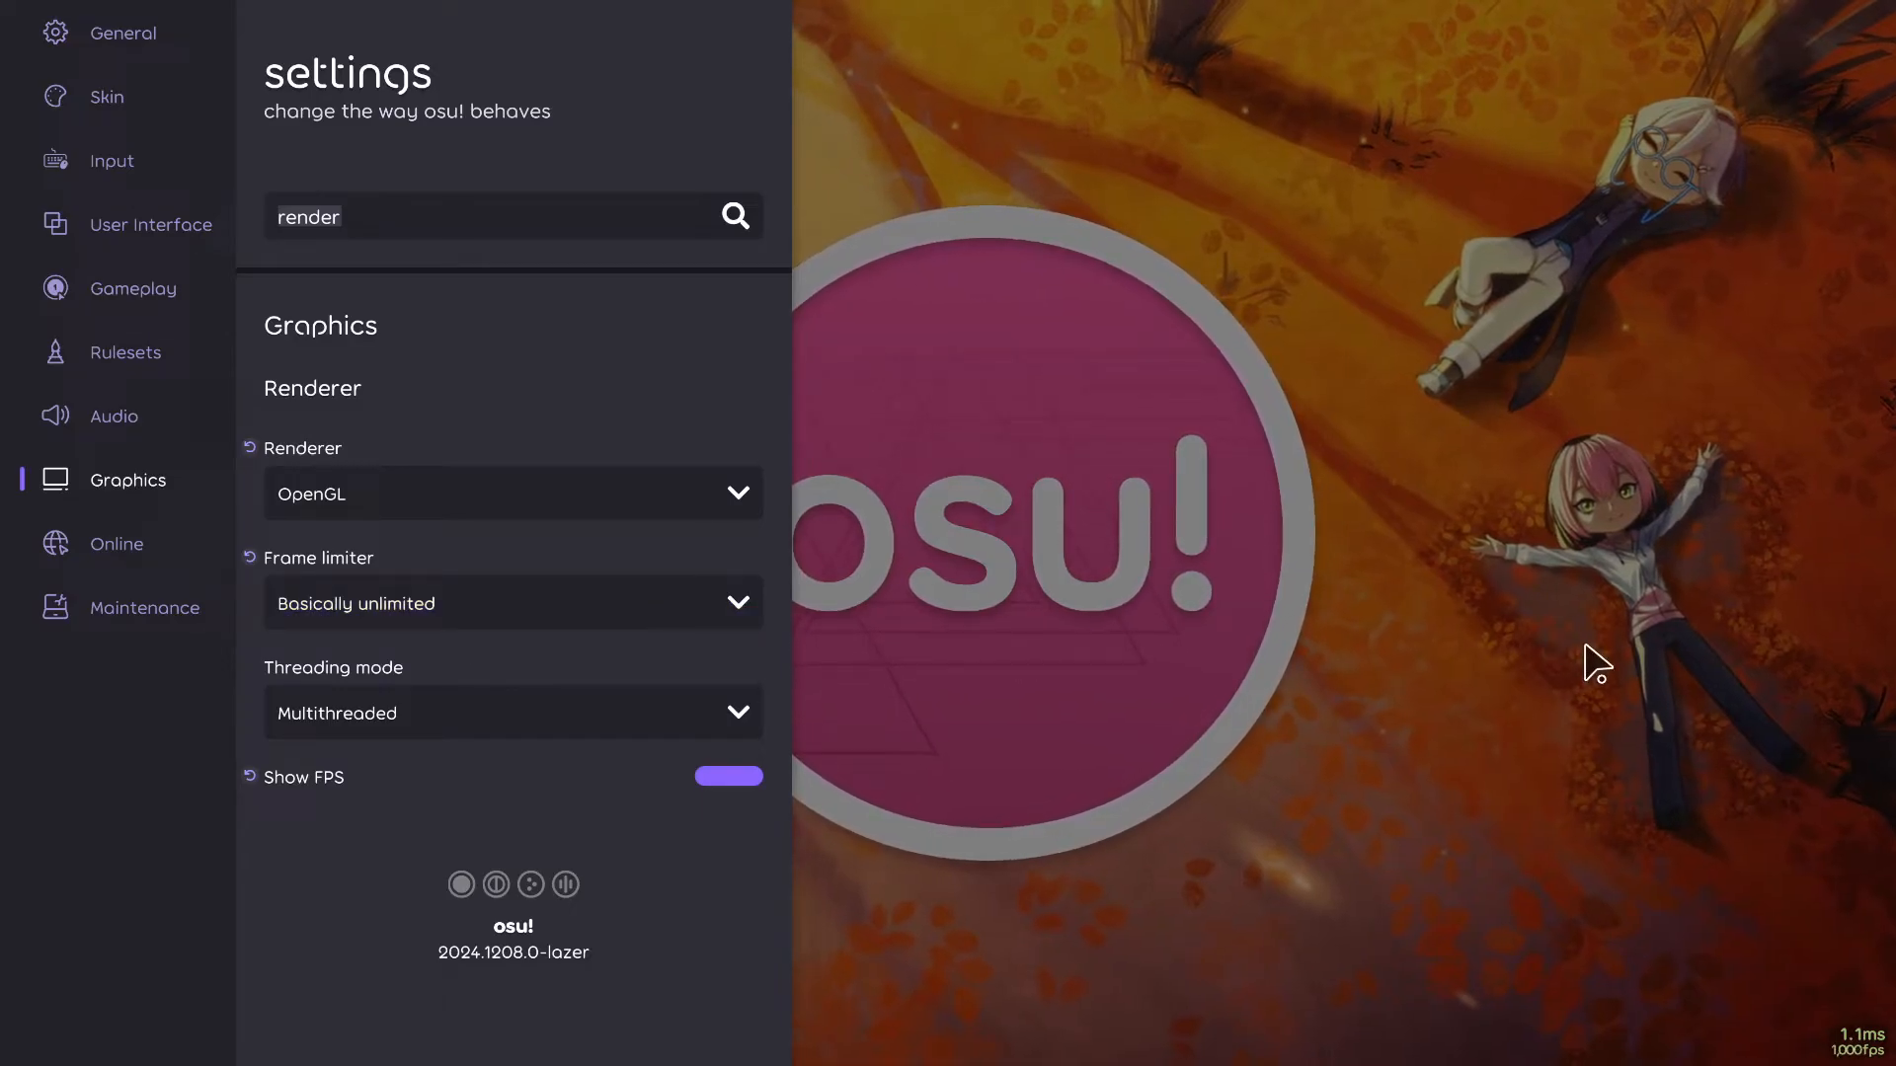
mouse_move(1710, 960)
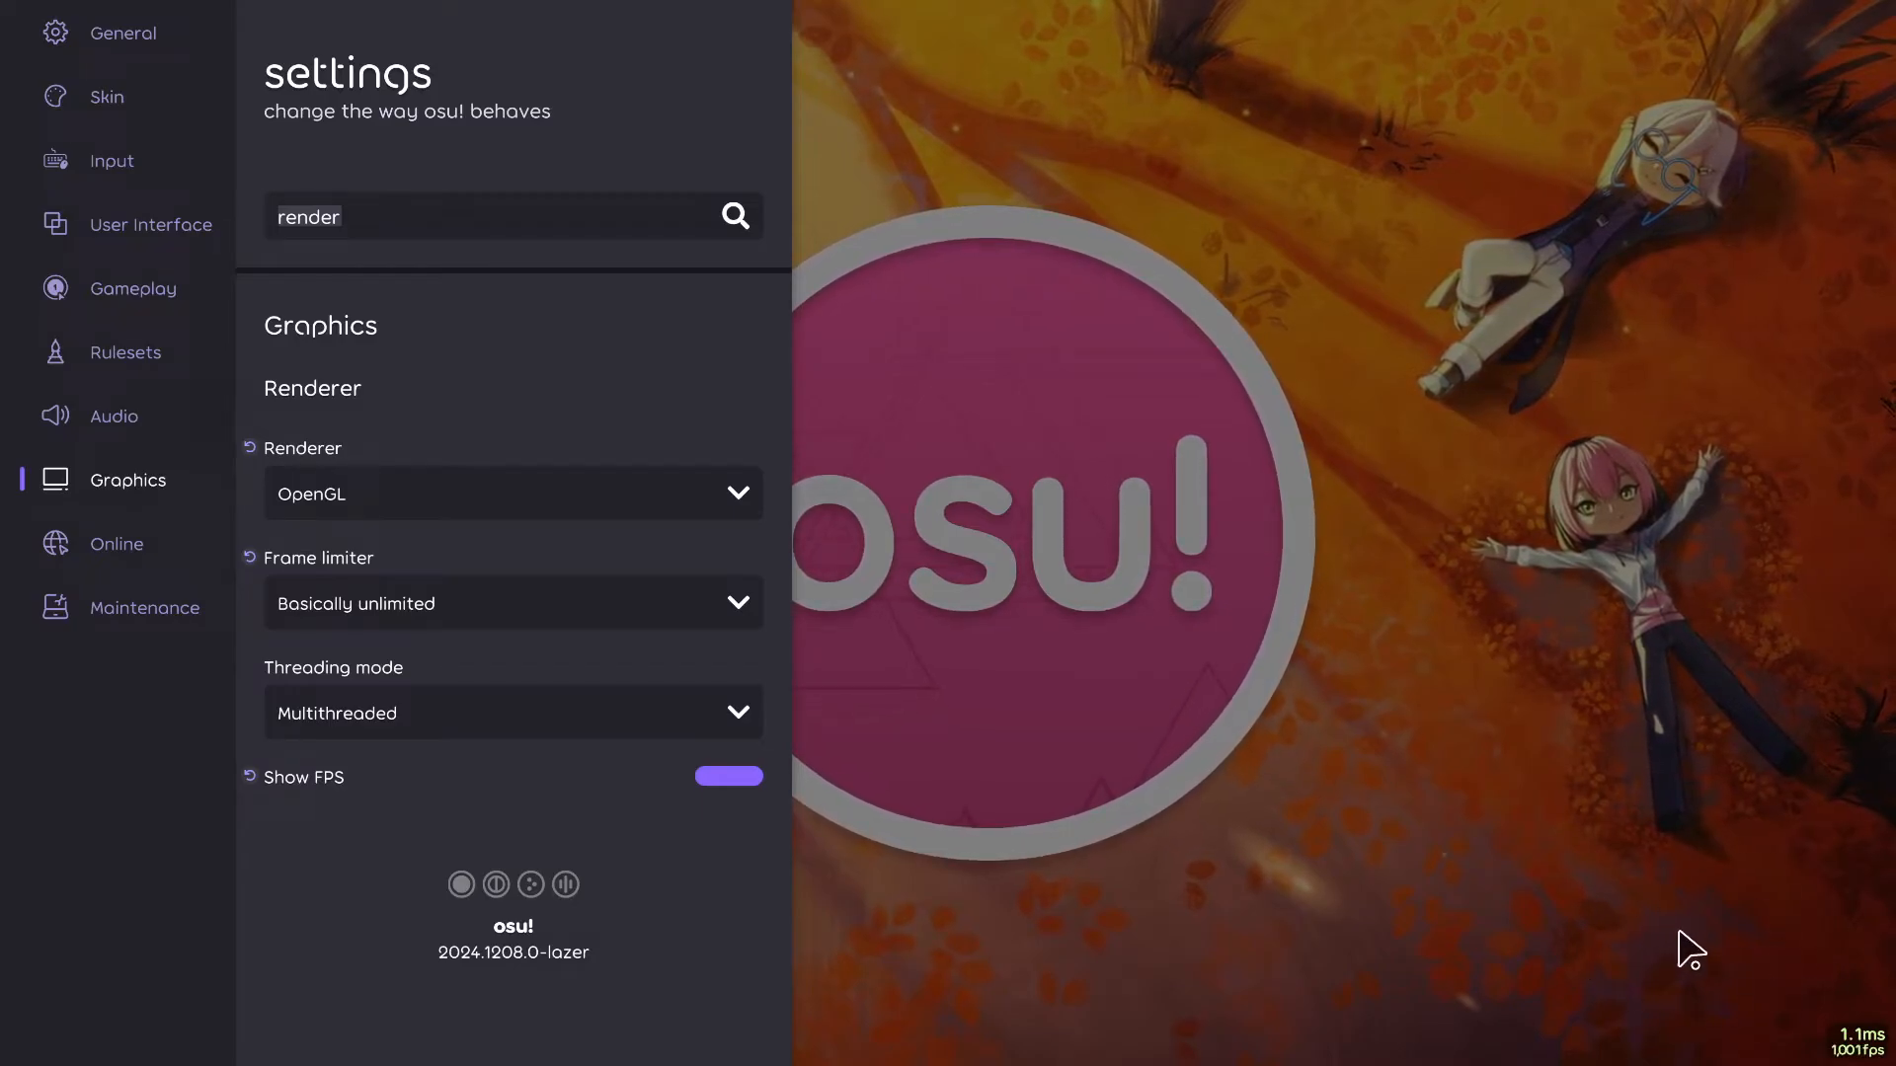
- Clear the settings search so all sections, starting with General, reappear
click(1848, 1037)
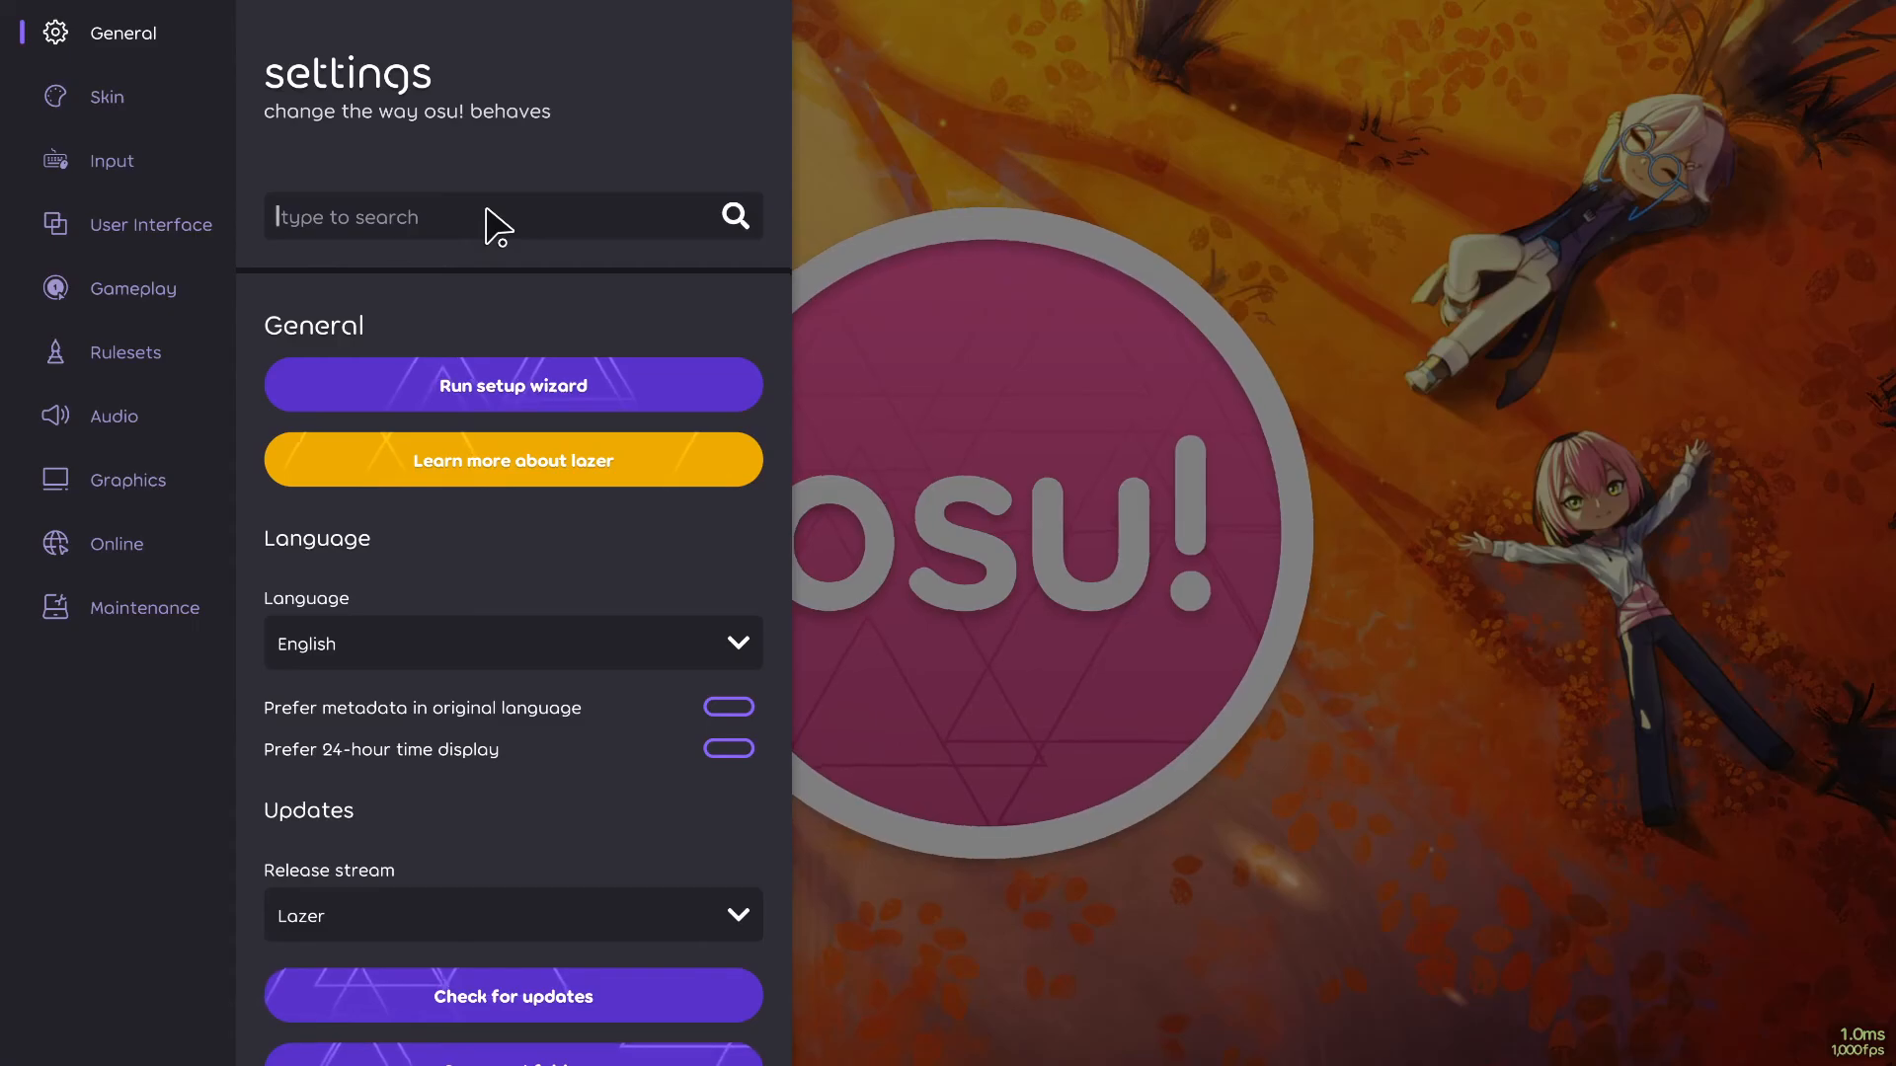
mouse_move(960, 138)
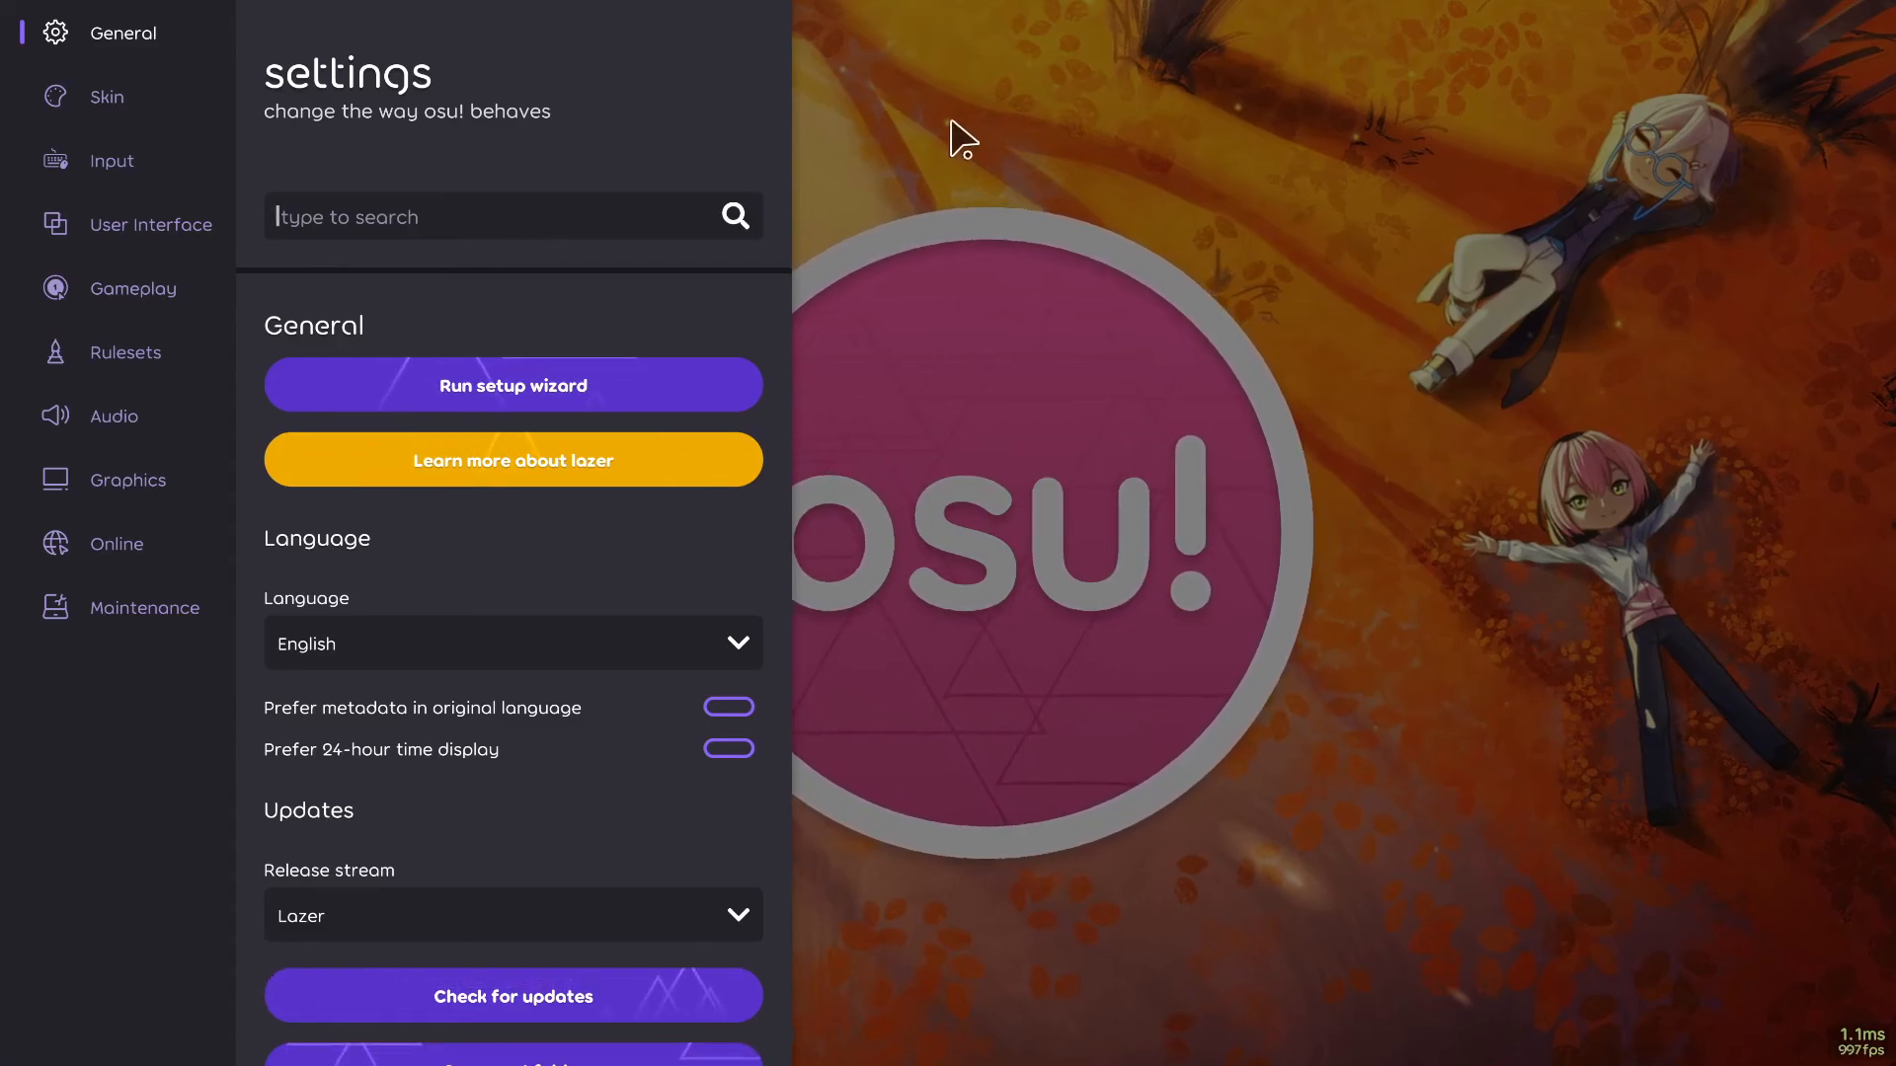